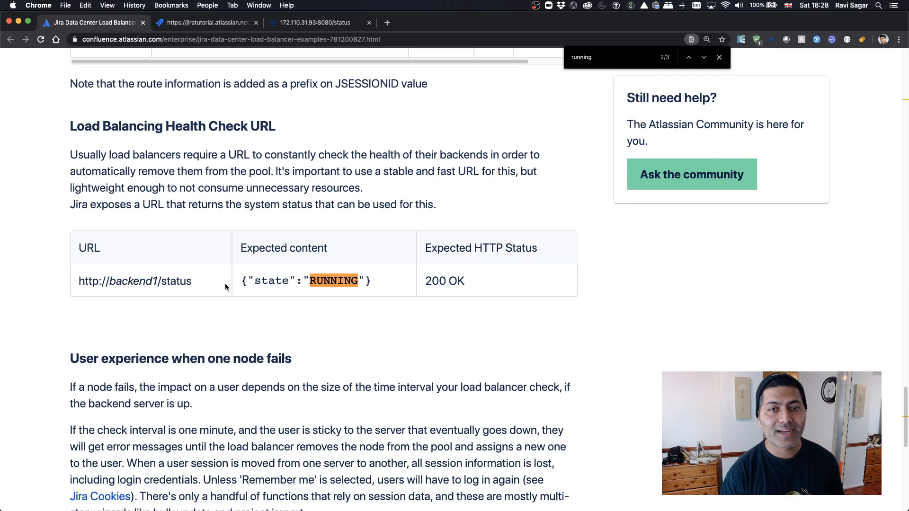
Step: Highlight the expected {"state":"RUNNING"} response in the health check URL table
left_click_drag(242, 281, 370, 281)
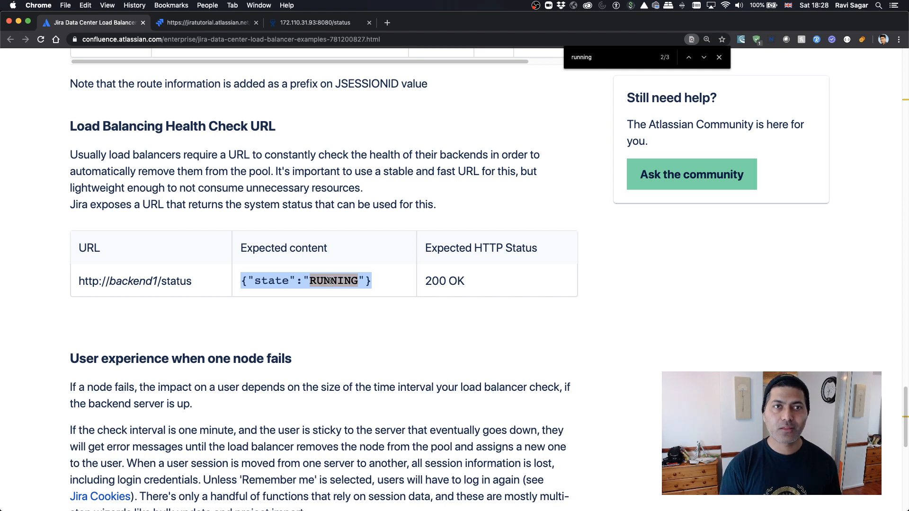
Step: Check the cloud site's and the server node's /status pages both return {"state":"RUNNING"}
left_click(206, 23)
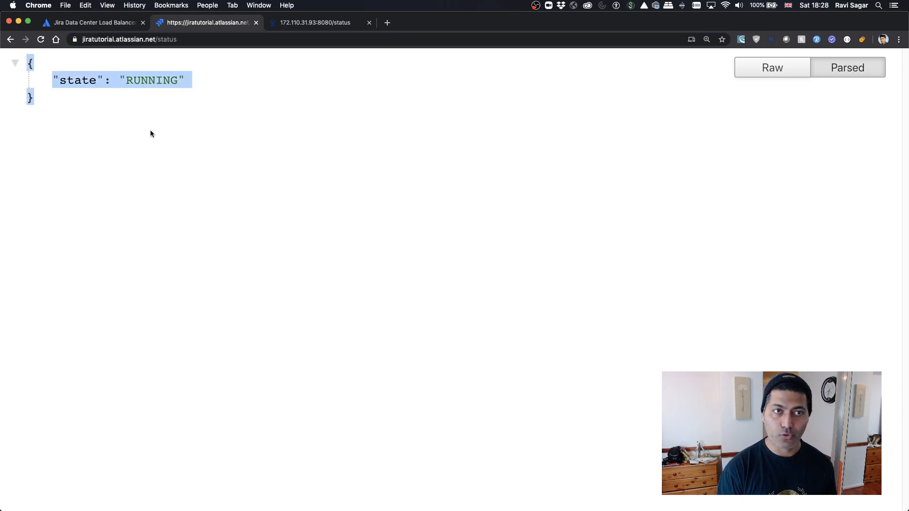
left_click(315, 22)
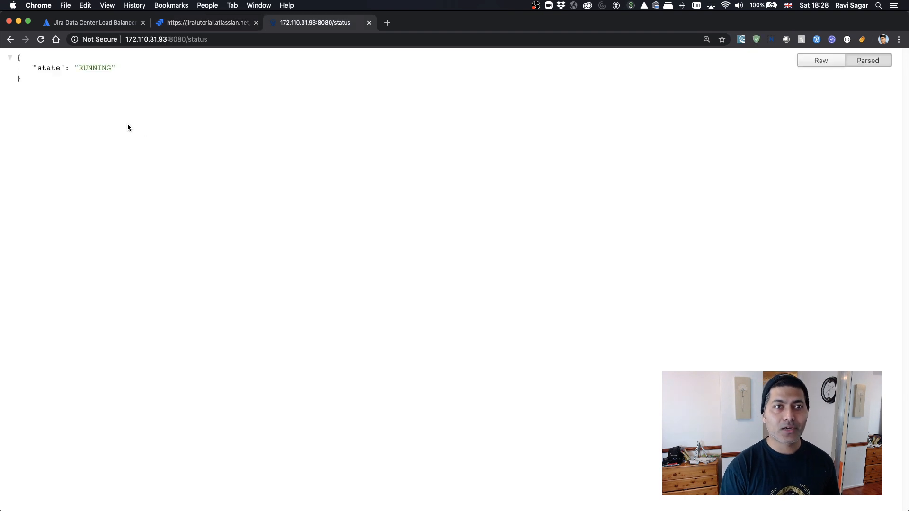